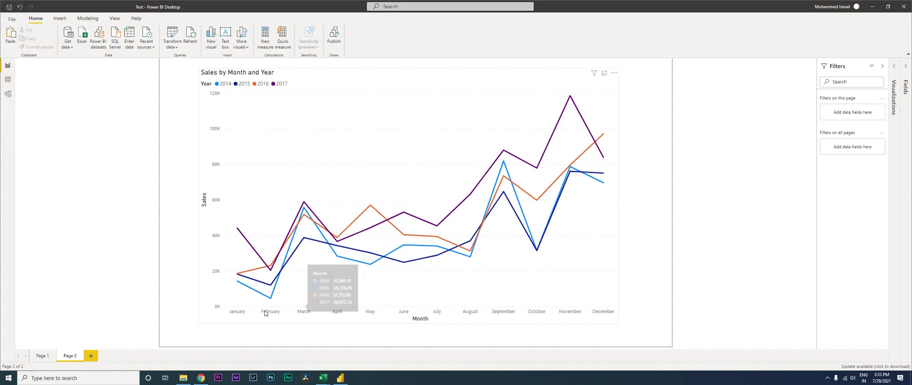
mouse_move(248, 89)
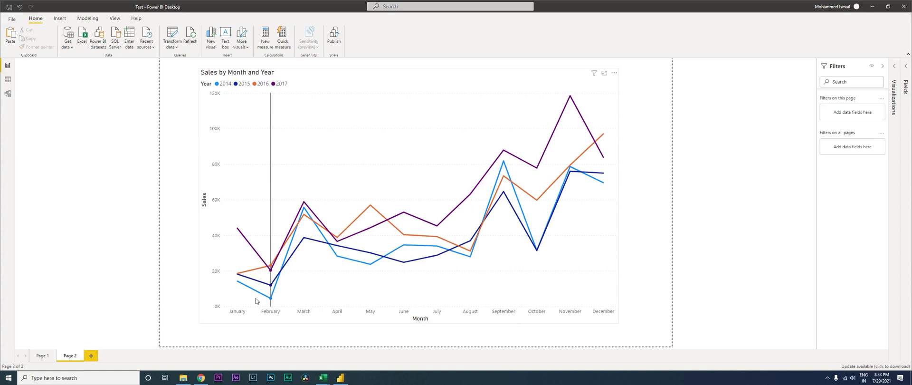
mouse_move(497, 264)
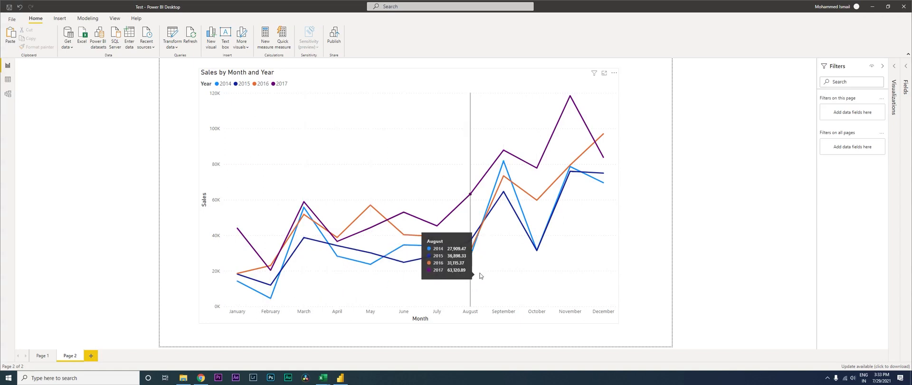
mouse_move(336, 295)
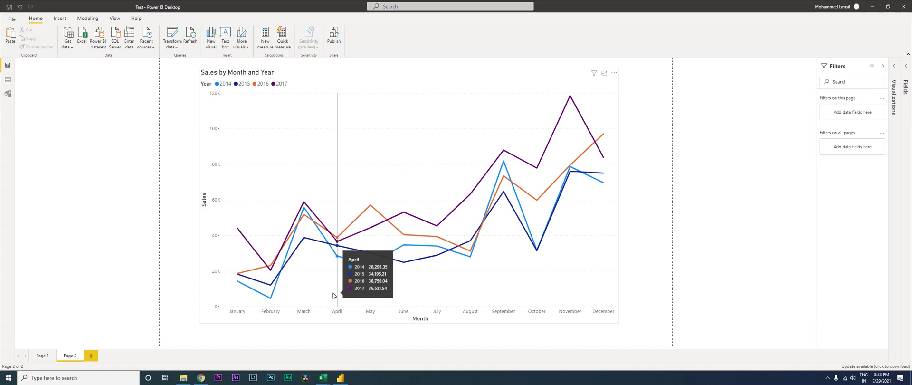
mouse_move(237, 302)
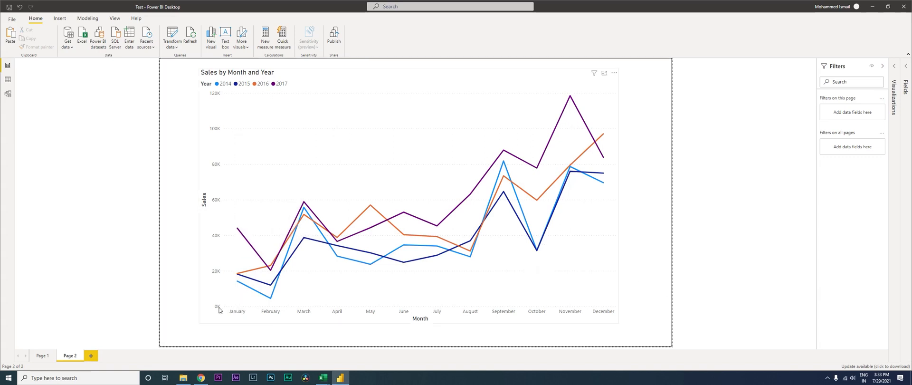
Add a blank page with a new line chart using Order Date as its axis
left_click(91, 355)
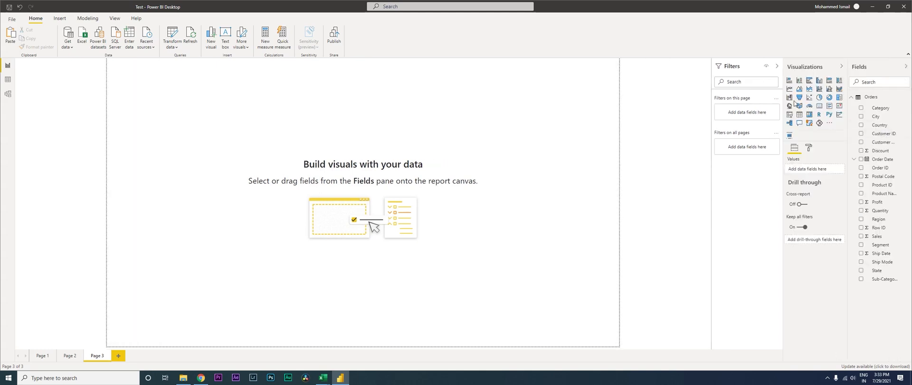
left_click(789, 88)
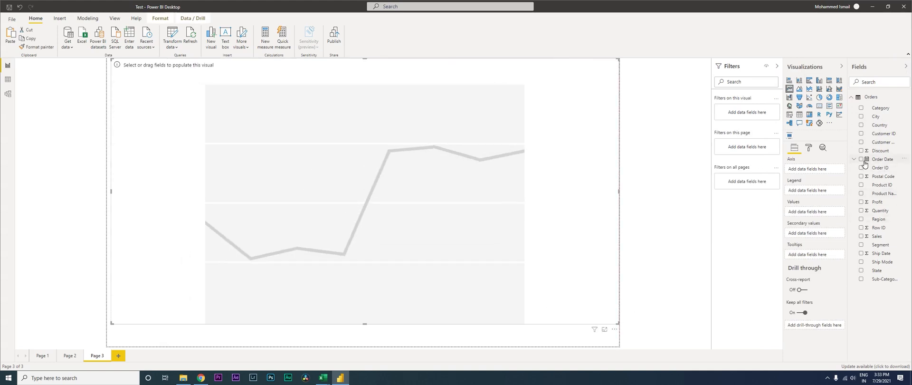
left_click(861, 159)
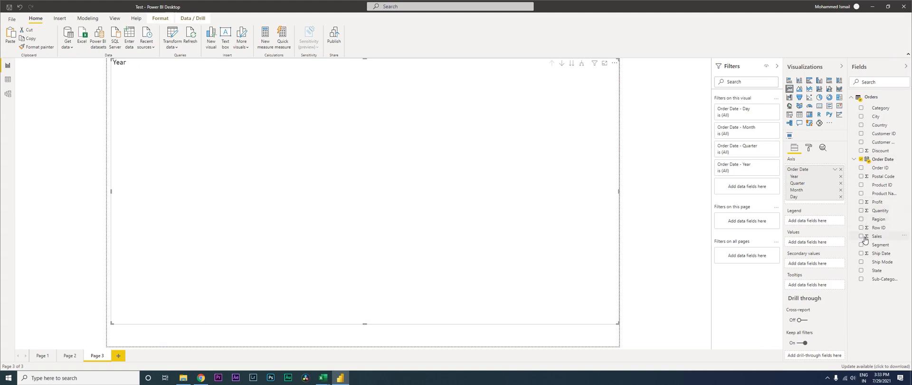
Add Sales as the line chart's values
left_click(862, 236)
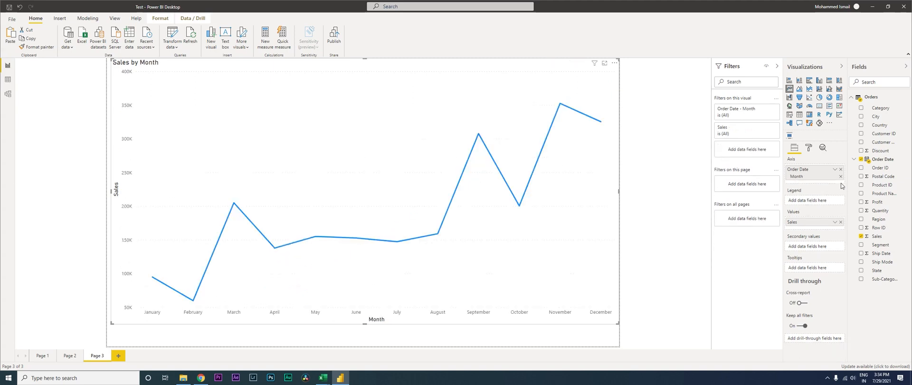
mouse_move(364, 252)
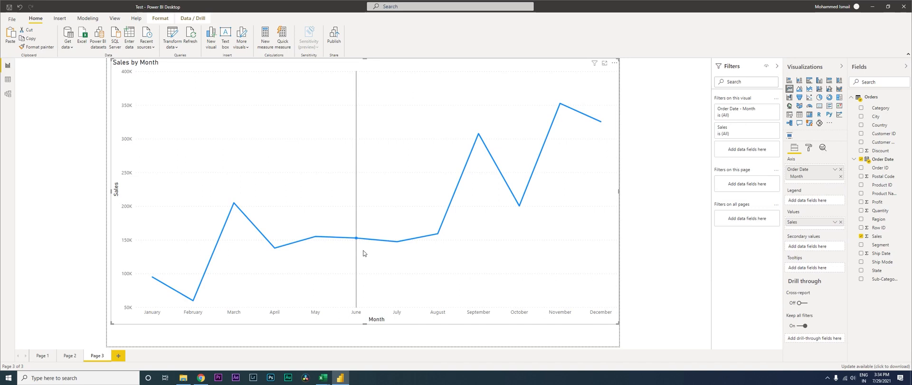
mouse_move(567, 180)
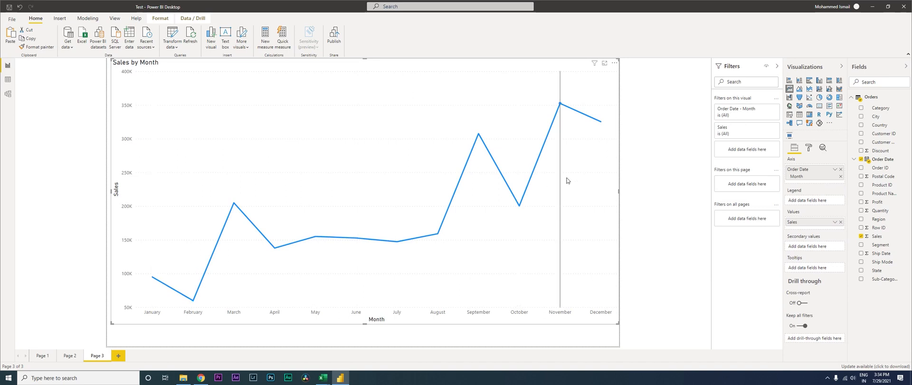
mouse_move(612, 168)
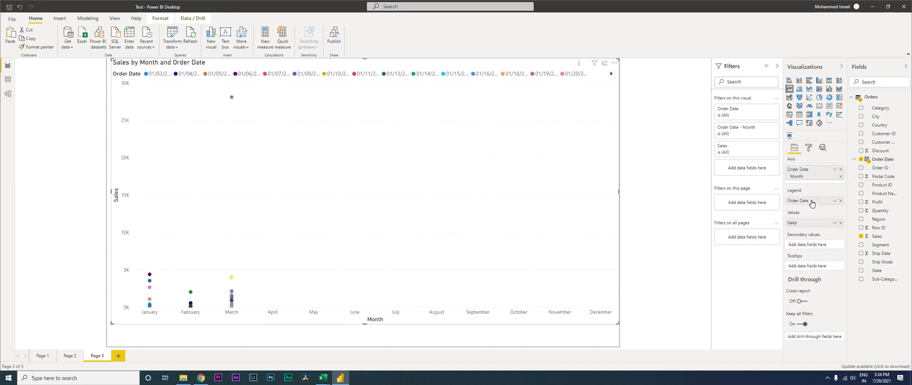
Set the Order Date legend to group by Year, giving 2014–2017 lines
left_click(840, 200)
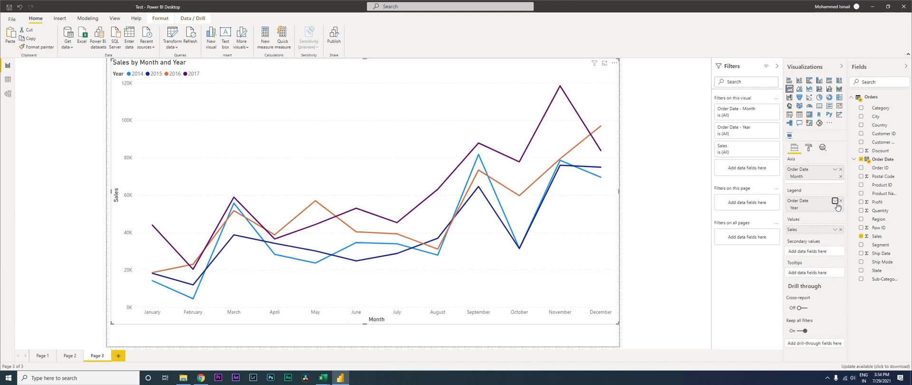
mouse_move(815, 216)
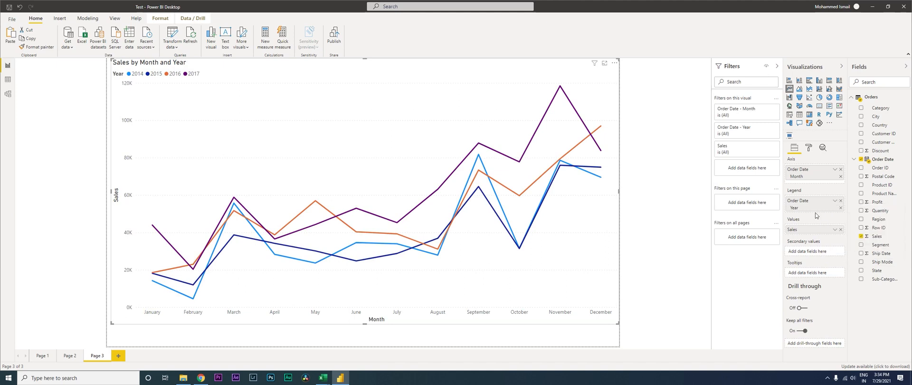
mouse_move(805, 225)
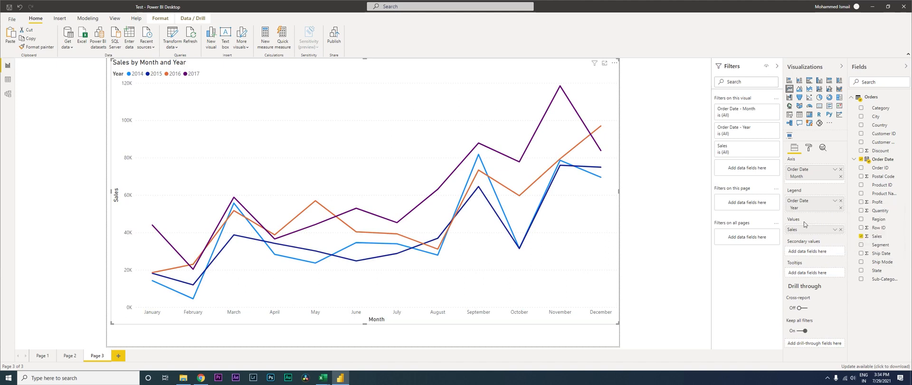
mouse_move(817, 216)
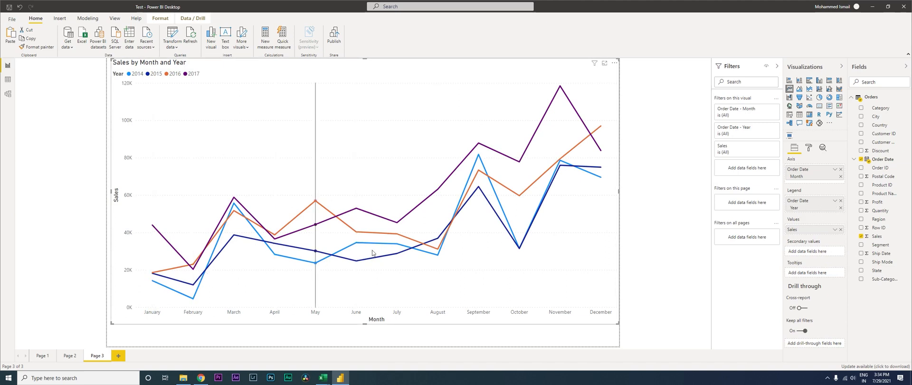
mouse_move(146, 103)
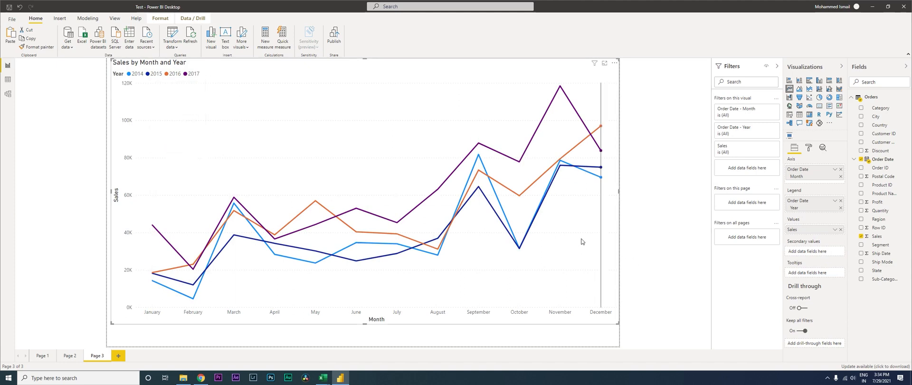
mouse_move(581, 241)
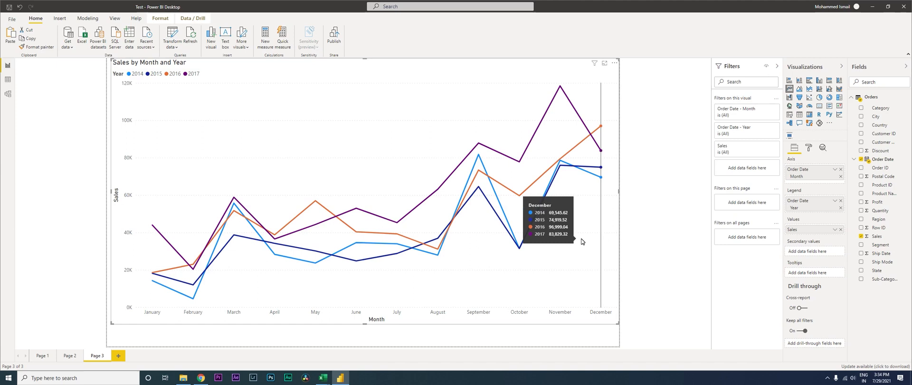